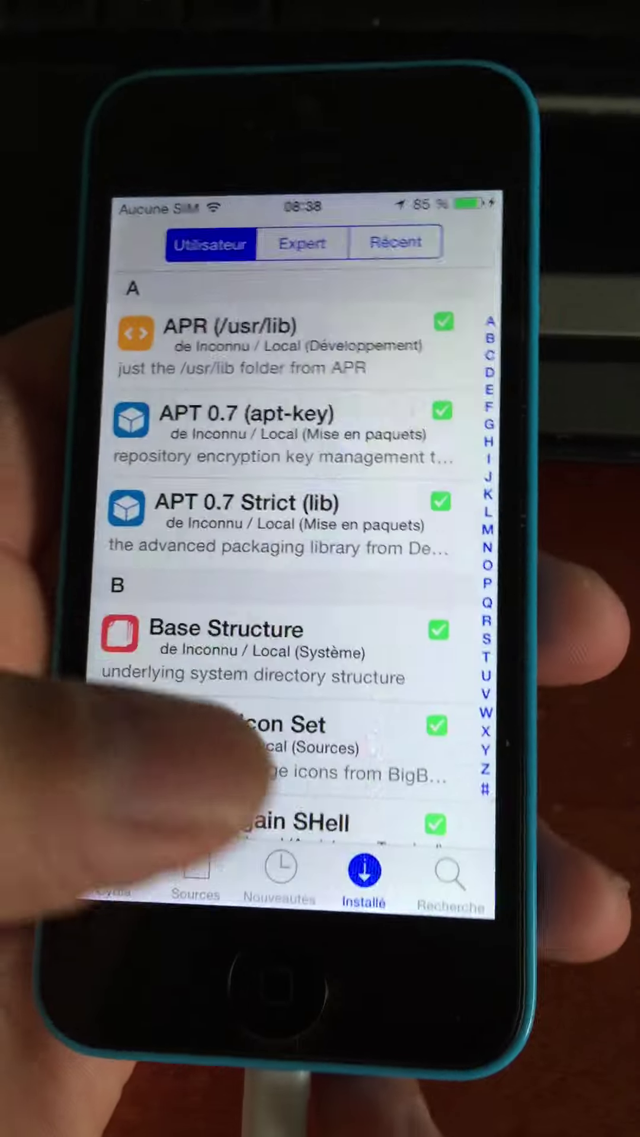
Switch from the installed-packages list to the Nouveautés view of recent packages.
left_click(279, 879)
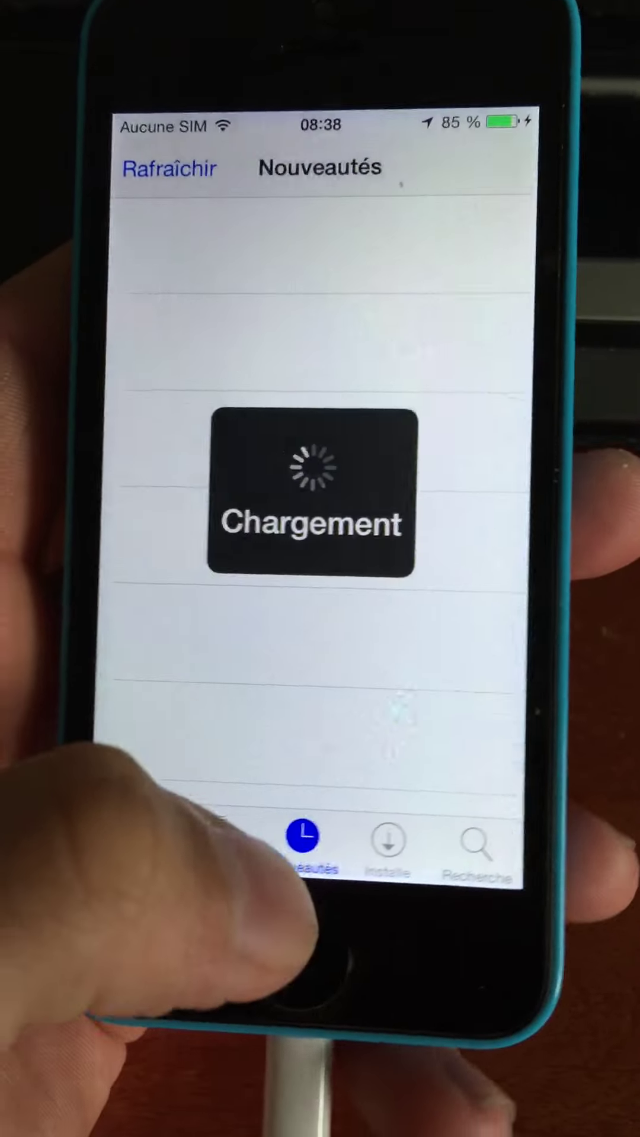